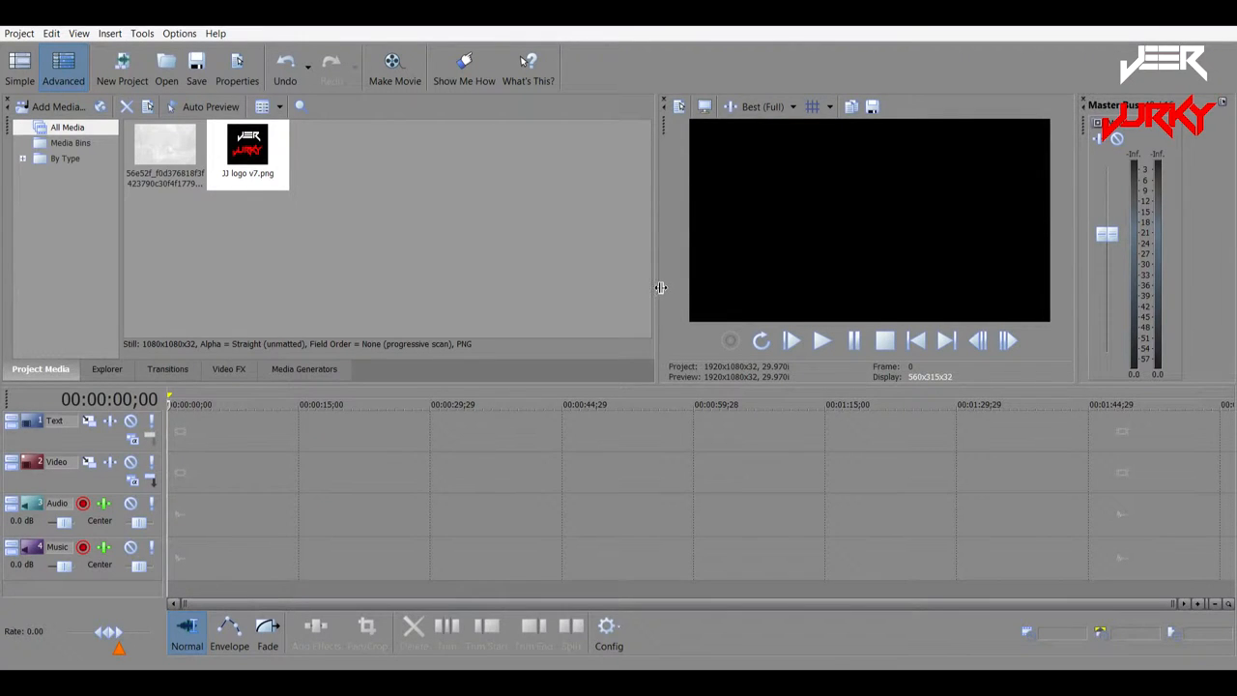
{"action": "mouse_move", "coordinate": [676, 377]}
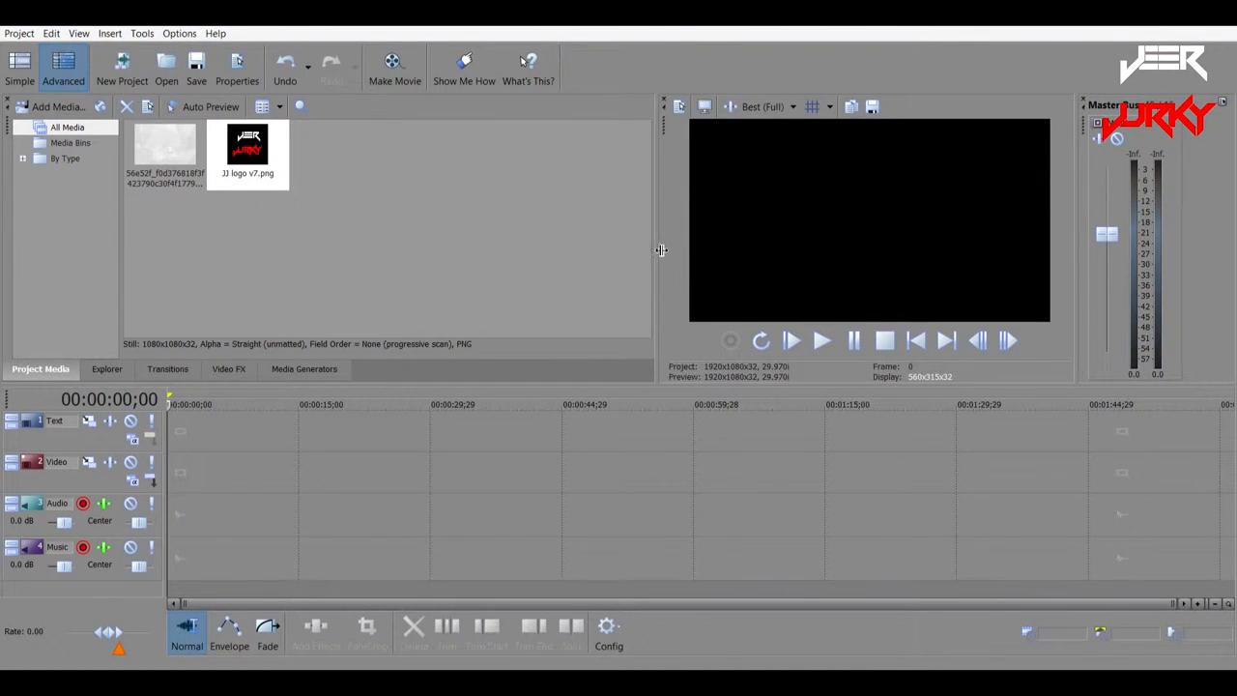
- Place the low-poly background JPG on the Video track and resize its Pan/Crop framing to fill the preview
{"action": "left_click", "coordinate": [164, 151]}
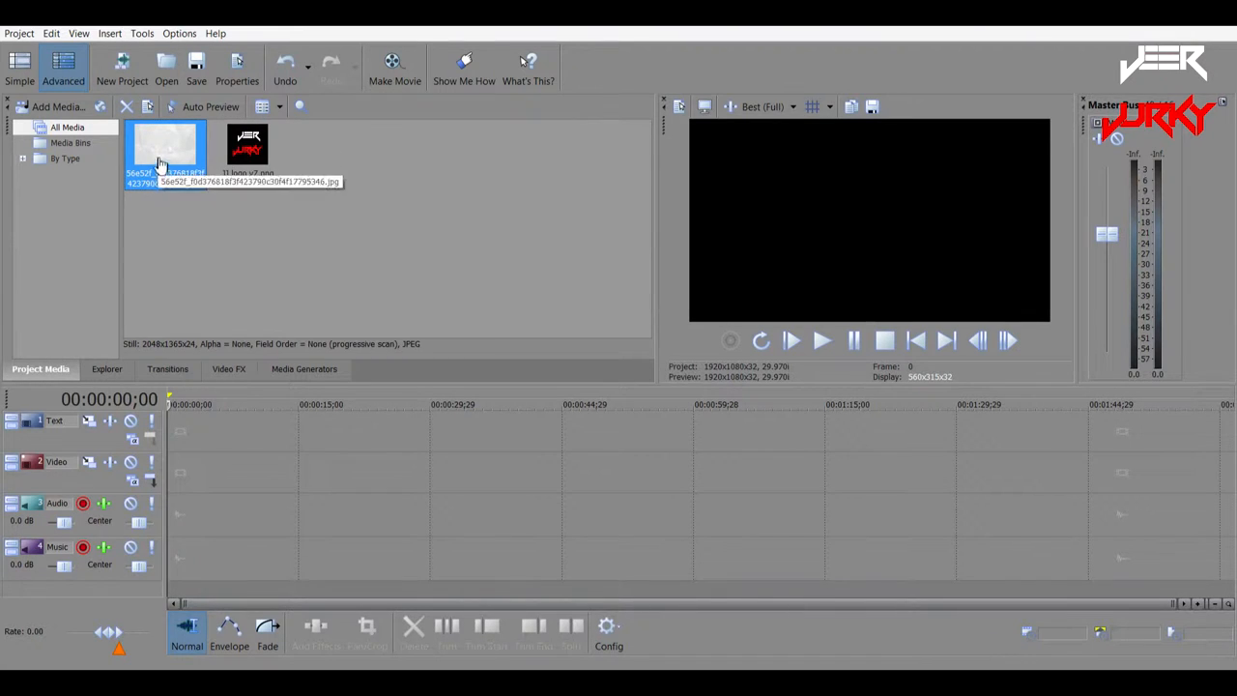
{"action": "left_click_drag", "start_coordinate": [164, 155], "coordinate": [189, 474]}
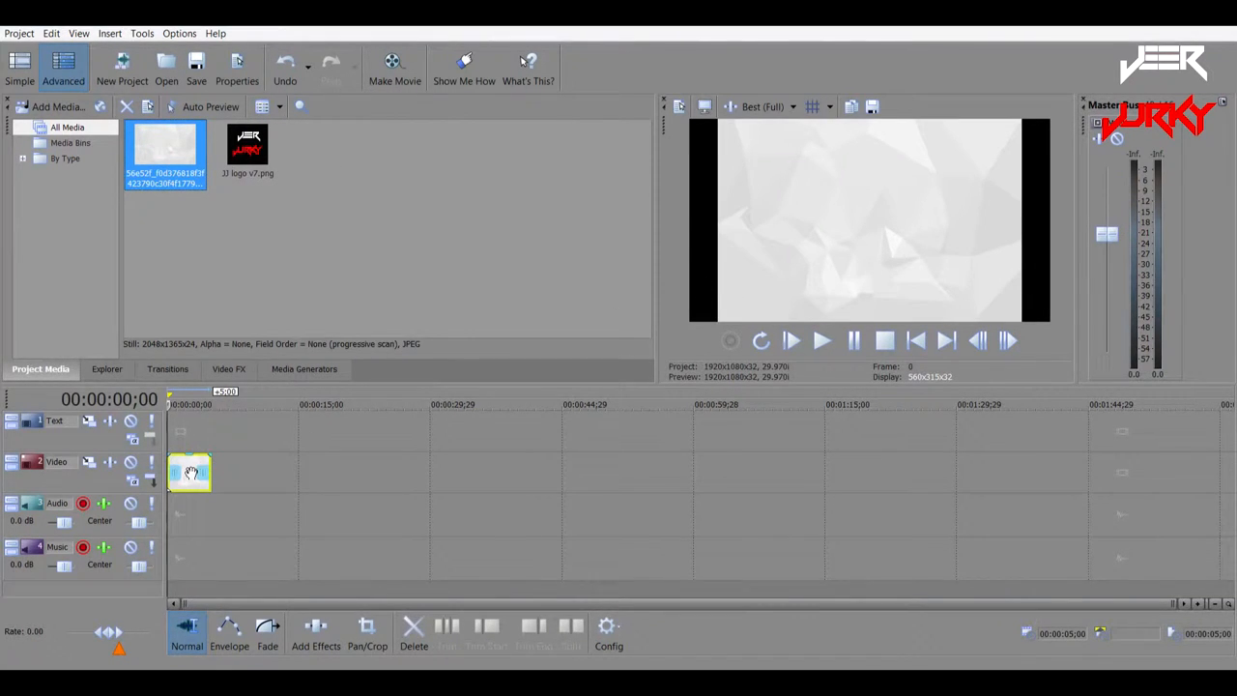
{"action": "left_click", "coordinate": [367, 634]}
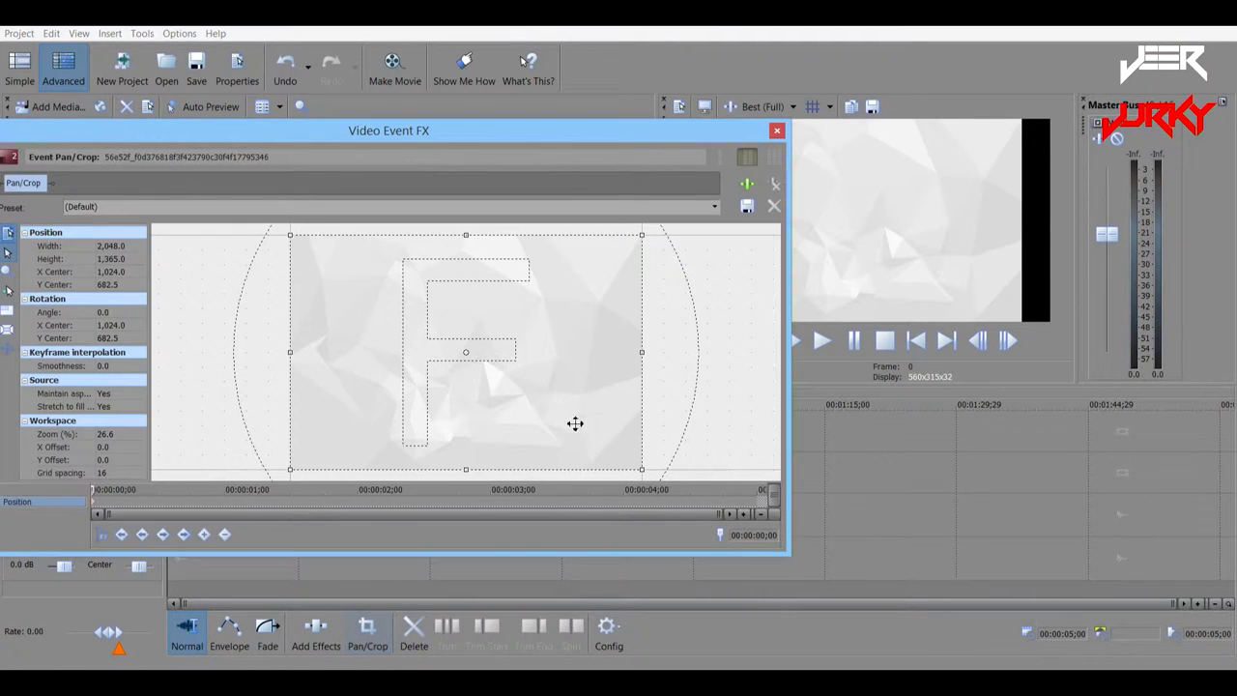
{"action": "left_click_drag", "start_coordinate": [642, 470], "coordinate": [556, 406]}
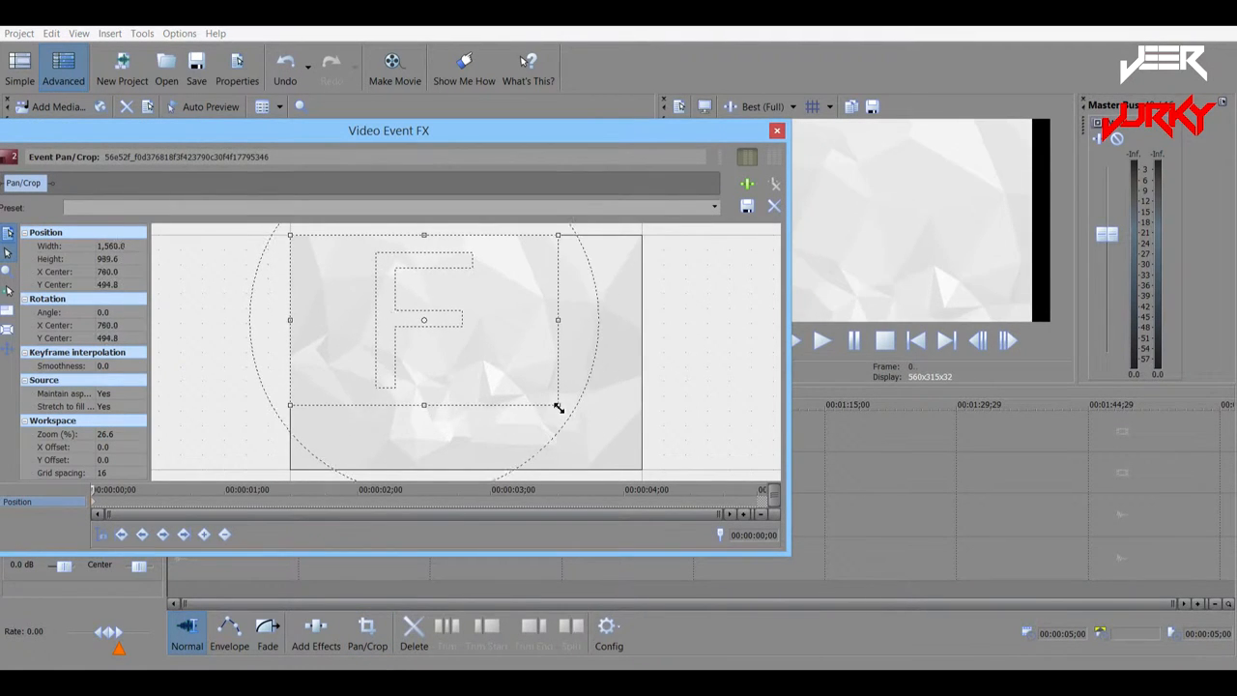
{"action": "left_click_drag", "start_coordinate": [557, 404], "coordinate": [580, 444]}
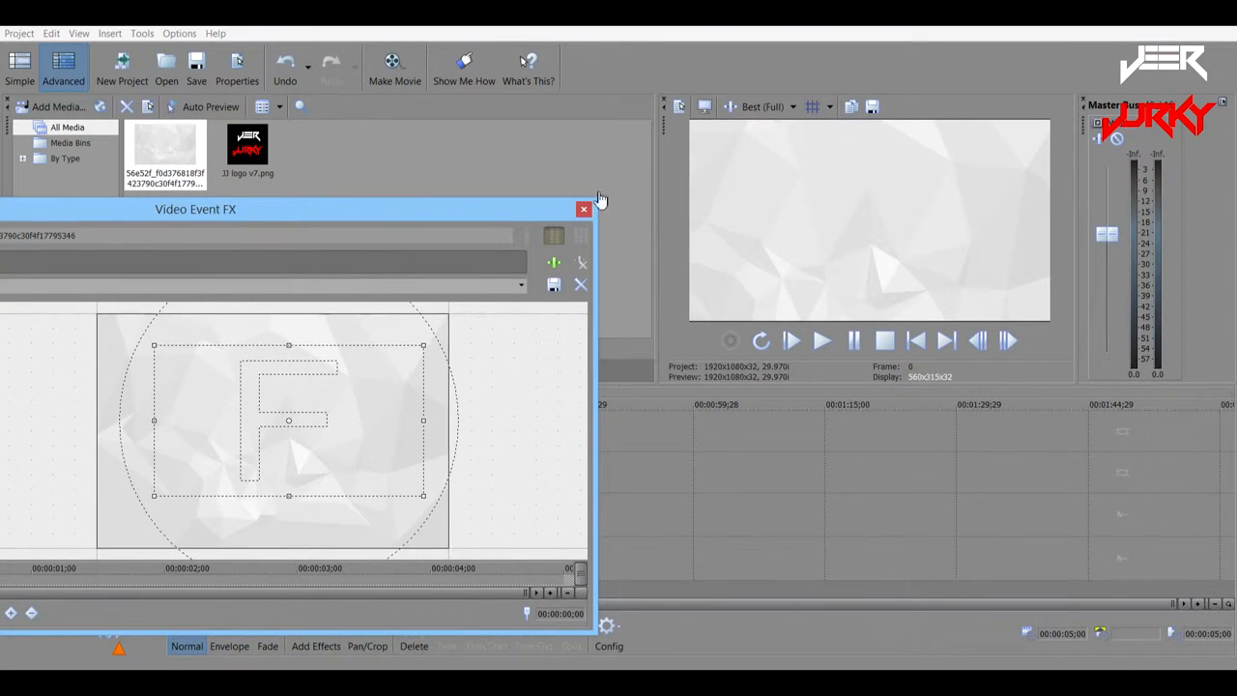
- Drop the logo PNG on the Text track above the background and dismiss Video Event FX
{"action": "left_click", "coordinate": [584, 209]}
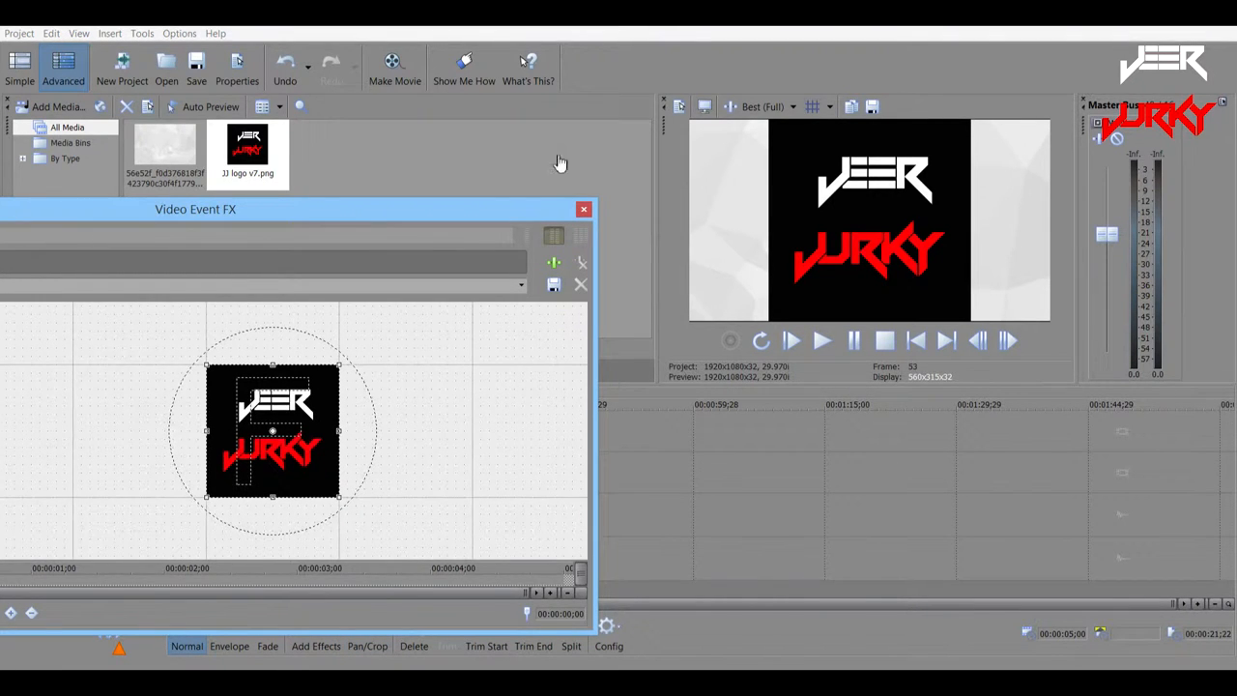
{"action": "left_click_drag", "start_coordinate": [195, 208], "coordinate": [294, 265]}
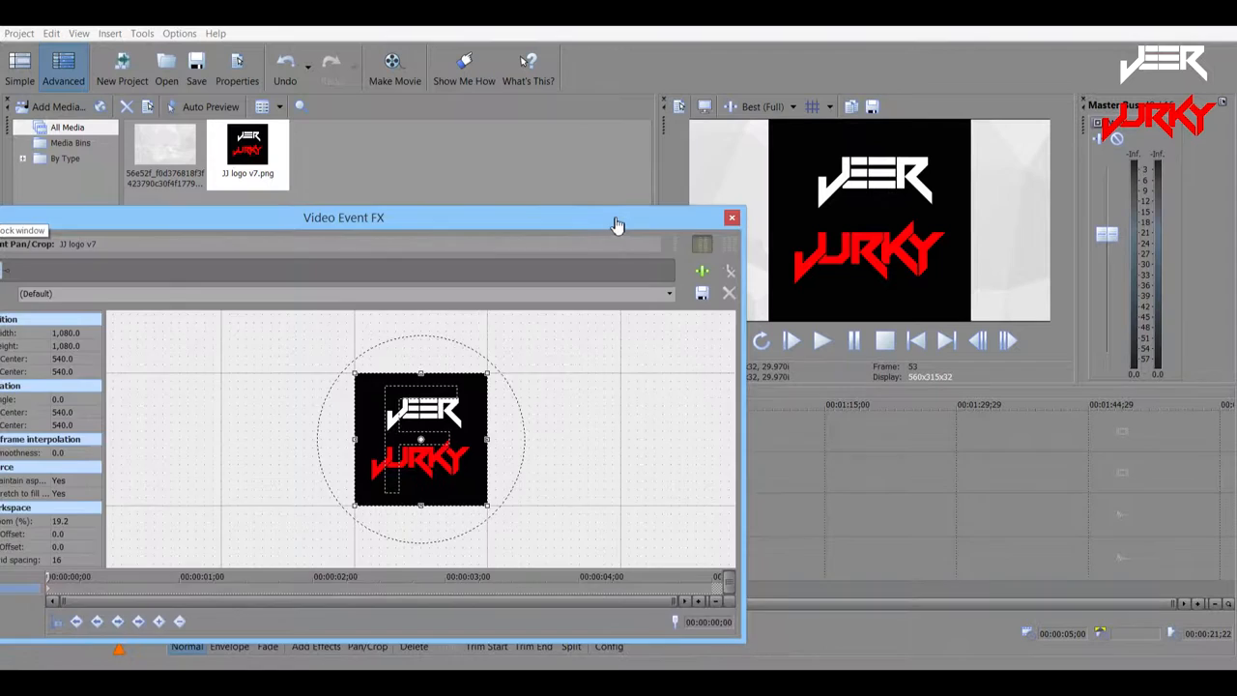
{"action": "left_click", "coordinate": [730, 216]}
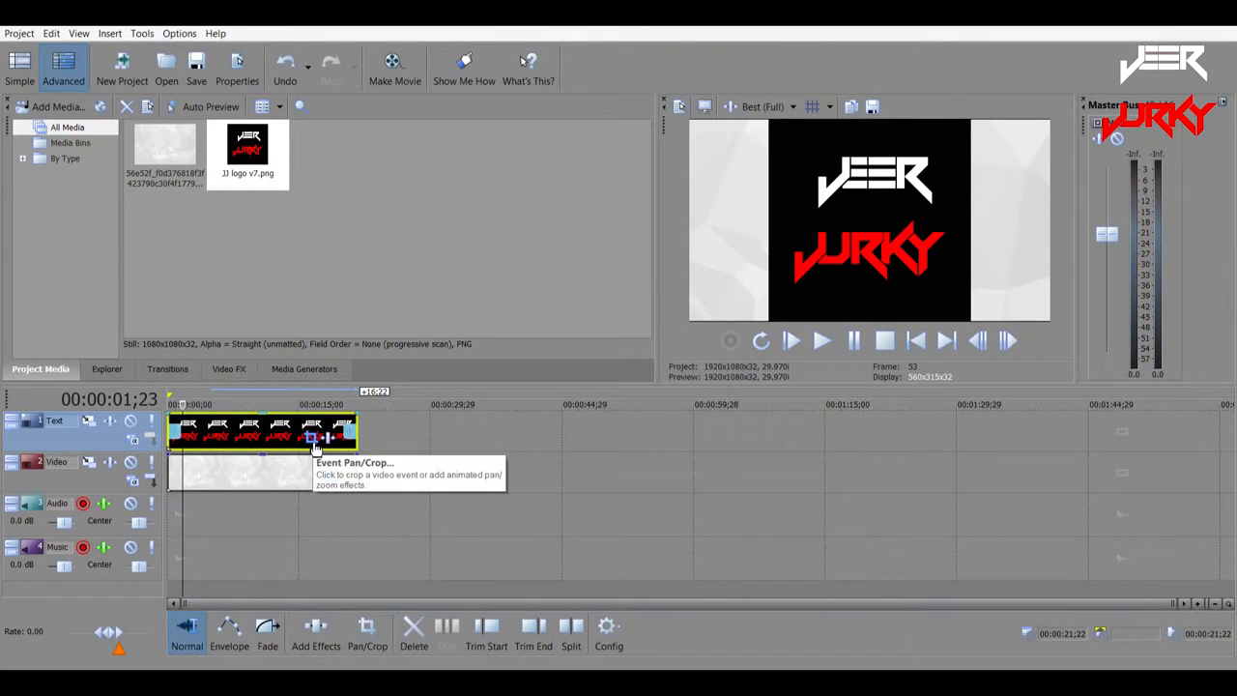
- Enlarge the logo's first Pan/Crop keyframe rectangle so the logo appears tiny at centre
{"action": "left_click", "coordinate": [313, 437]}
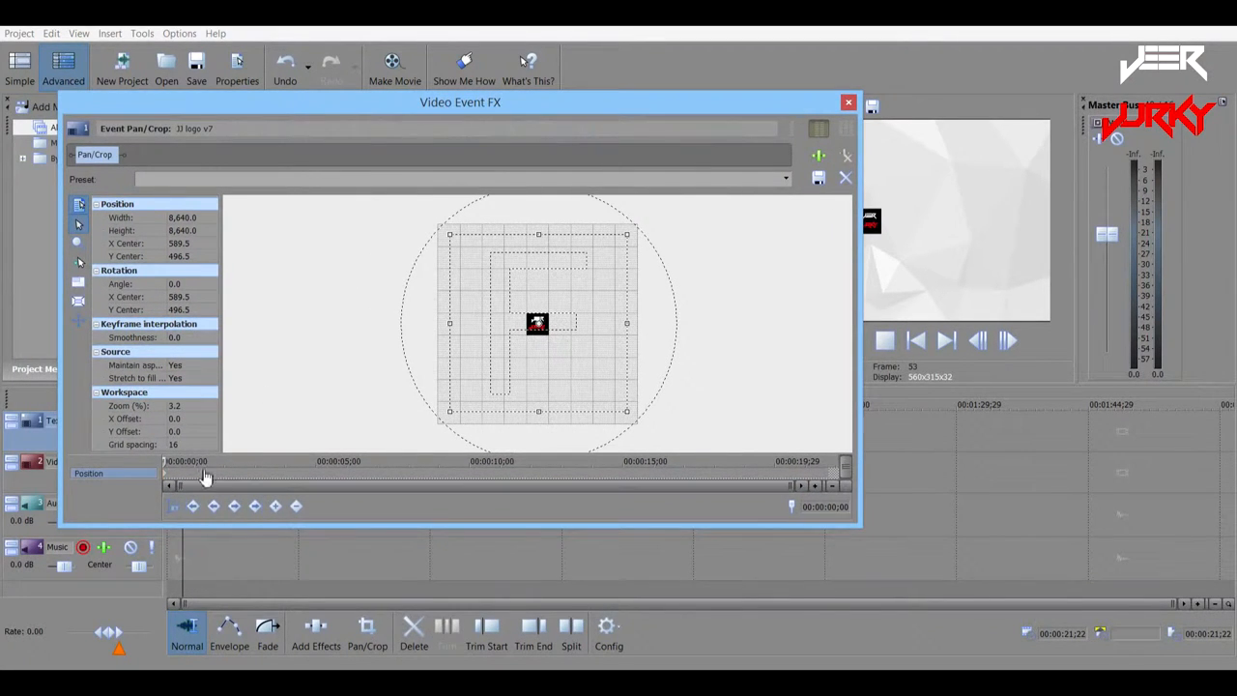
{"action": "left_click_drag", "start_coordinate": [460, 100], "coordinate": [271, 83]}
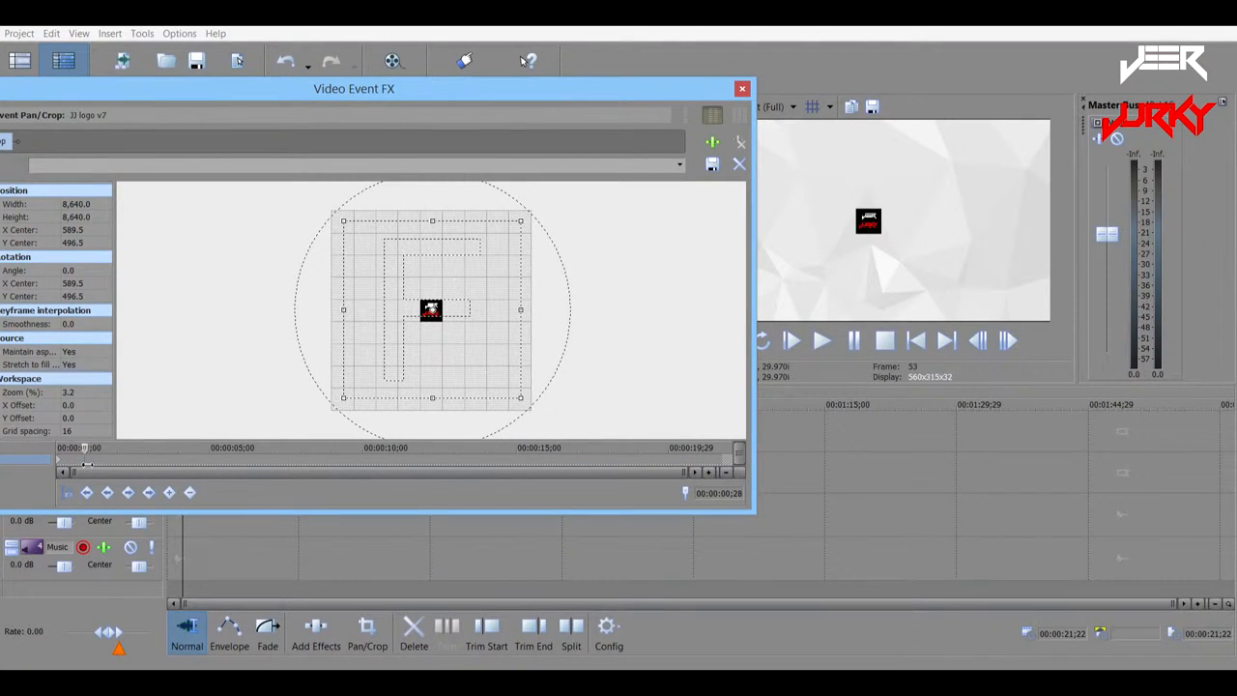
{"action": "mouse_move", "coordinate": [171, 493]}
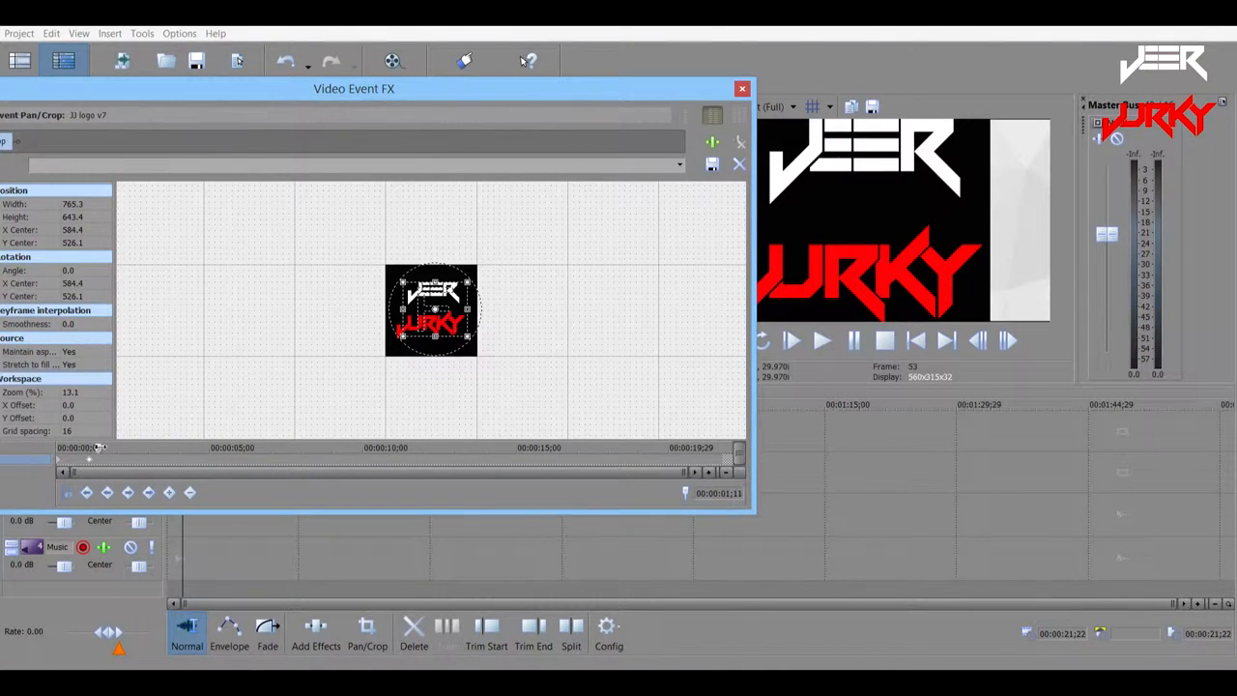
{"action": "mouse_move", "coordinate": [170, 493]}
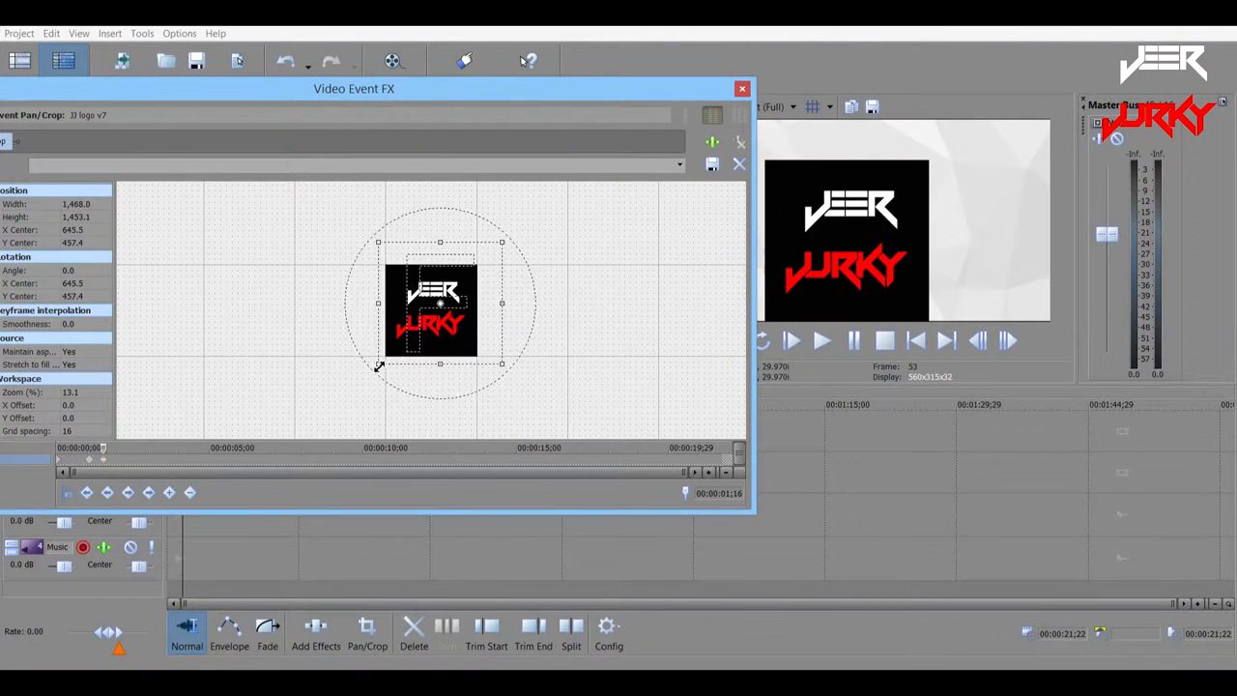
- Resize the logo's crop rectangle at a new keyframe so it bounces to a medium size
{"action": "left_click_drag", "start_coordinate": [379, 365], "coordinate": [360, 383]}
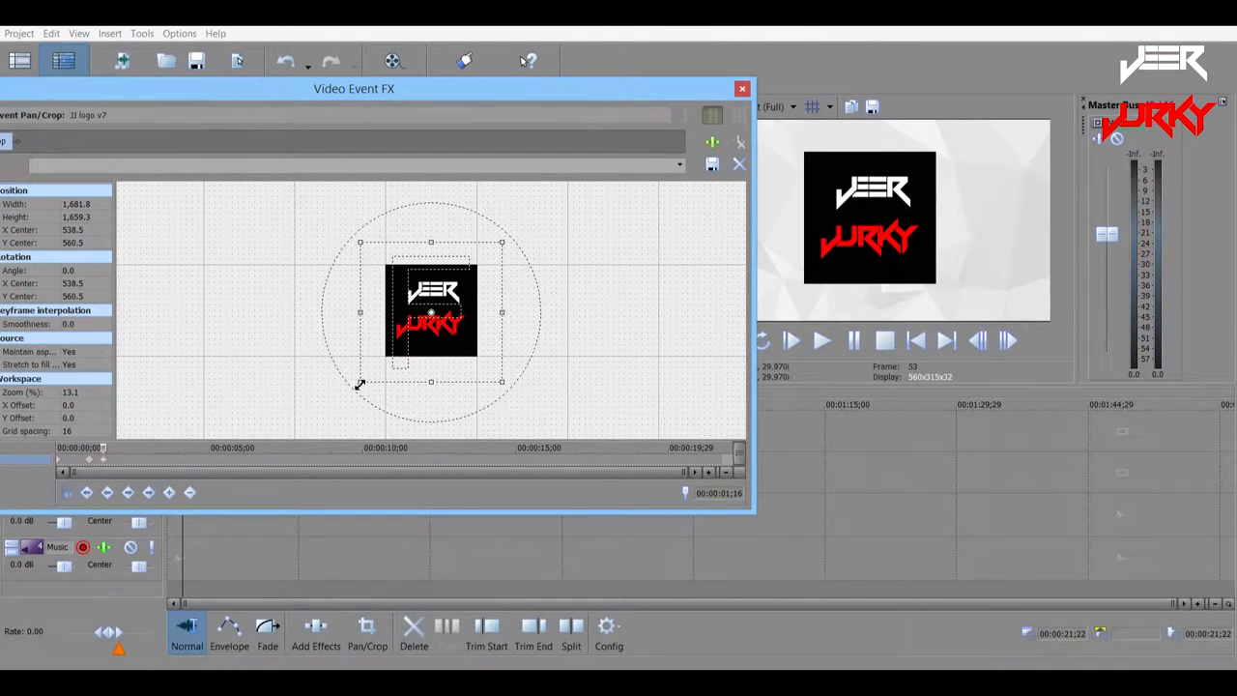
{"action": "mouse_move", "coordinate": [684, 298]}
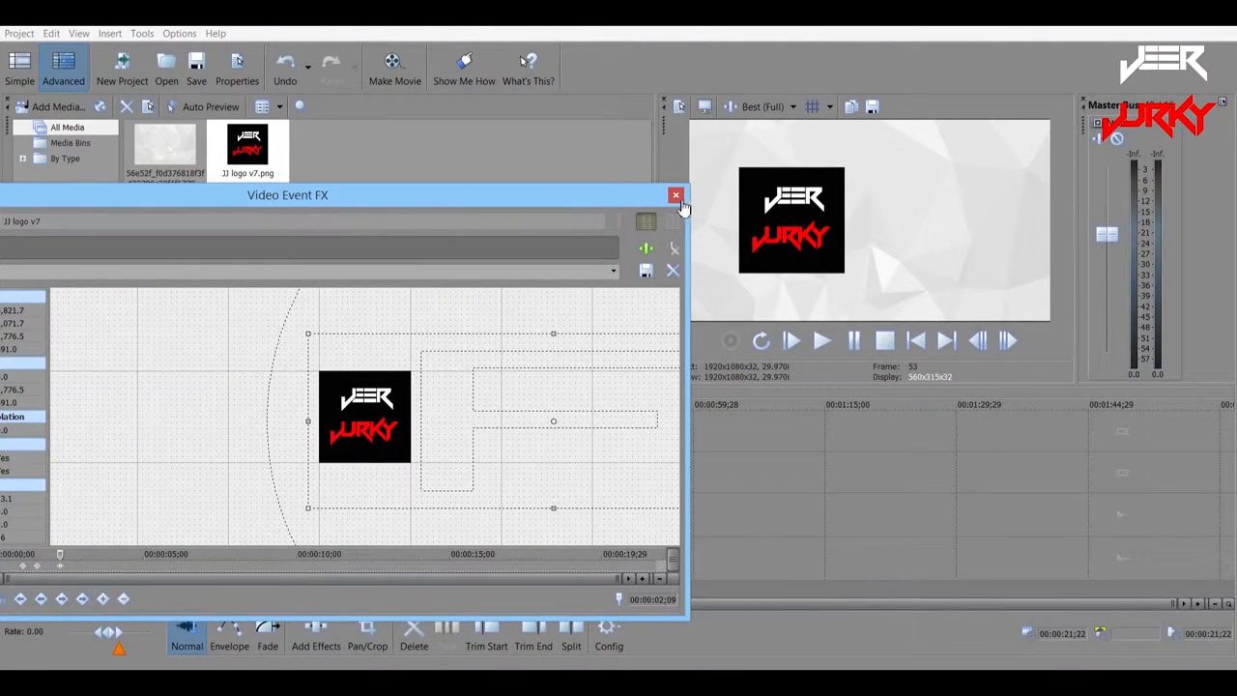
- Preview the logo animation from the start and bring its Pan/Crop keyframes back up
{"action": "left_click", "coordinate": [677, 195]}
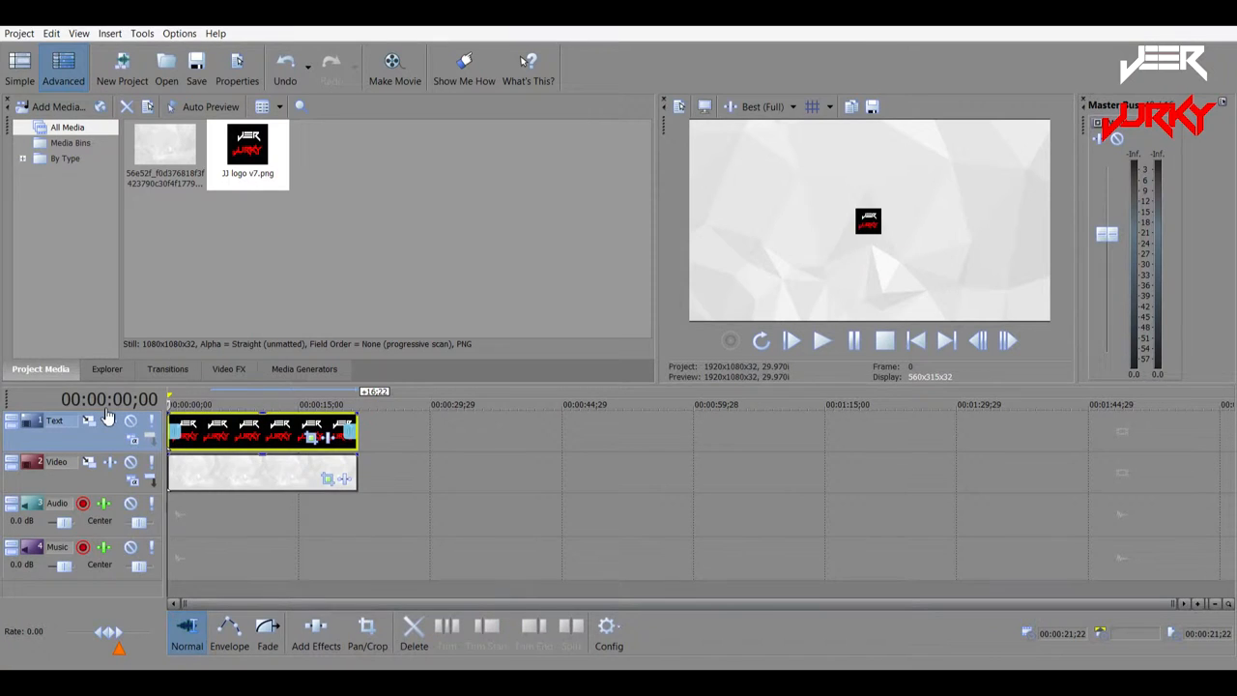
{"action": "left_click", "coordinate": [821, 340]}
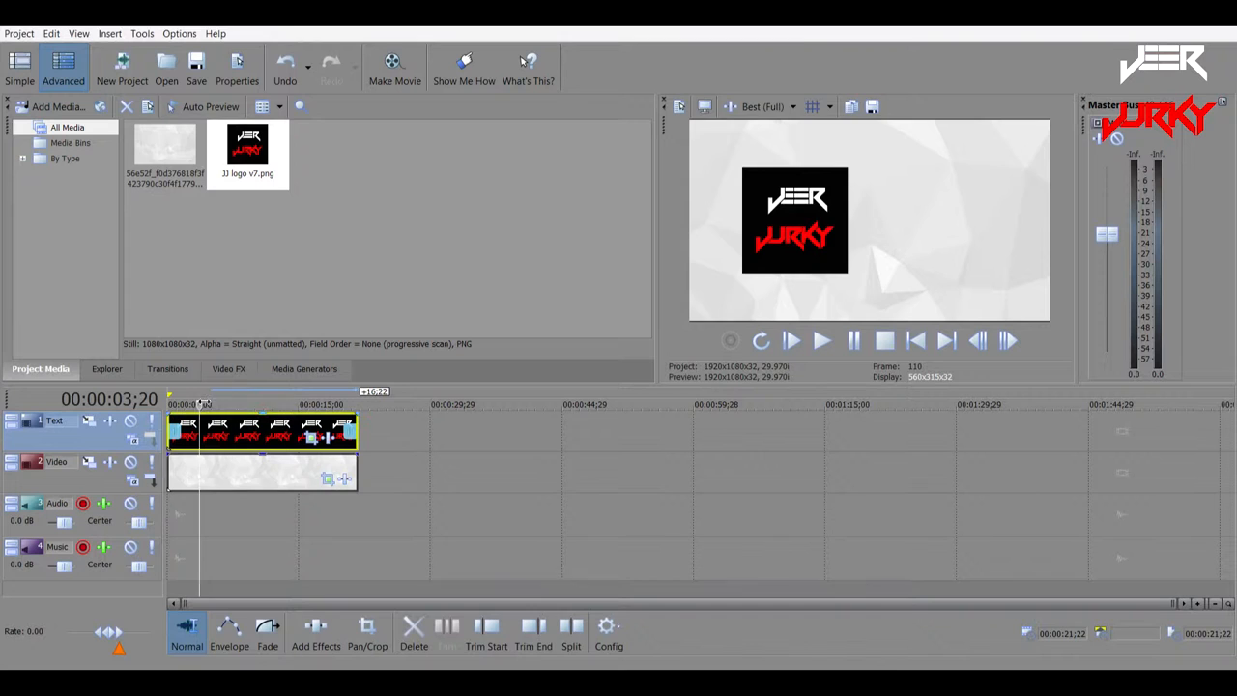
{"action": "left_click", "coordinate": [789, 340]}
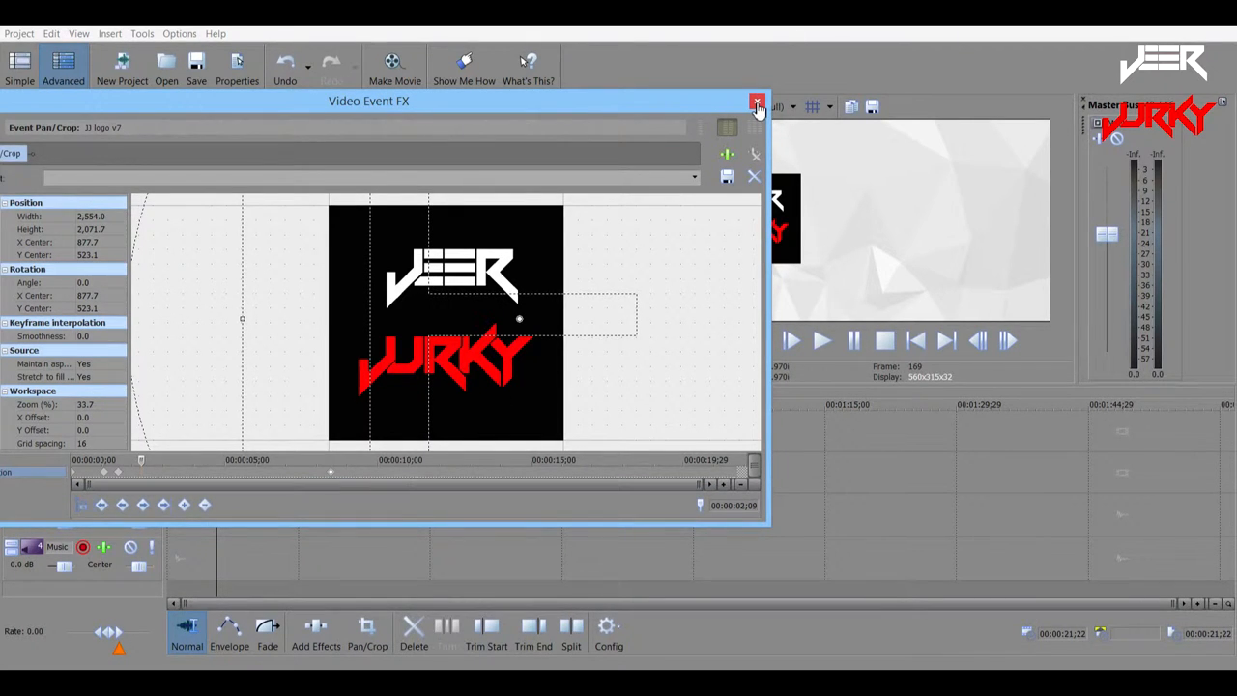
{"action": "mouse_move", "coordinate": [758, 101]}
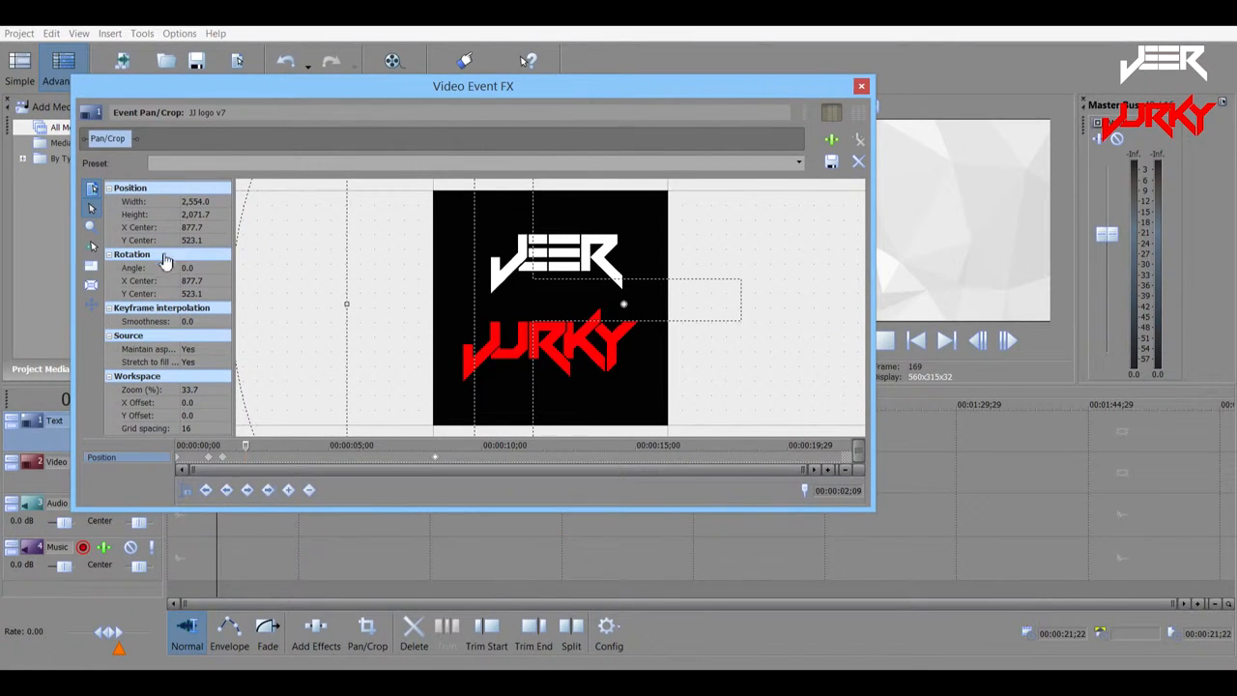
{"action": "mouse_move", "coordinate": [145, 280]}
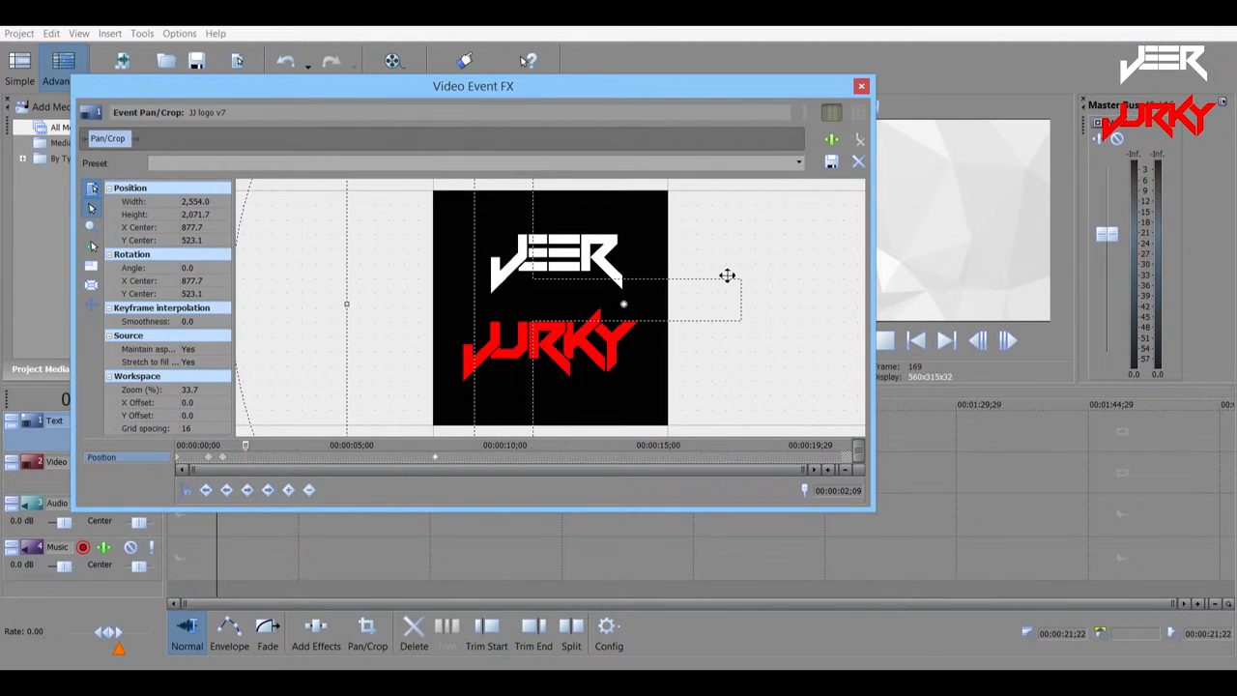
{"action": "left_click", "coordinate": [859, 85]}
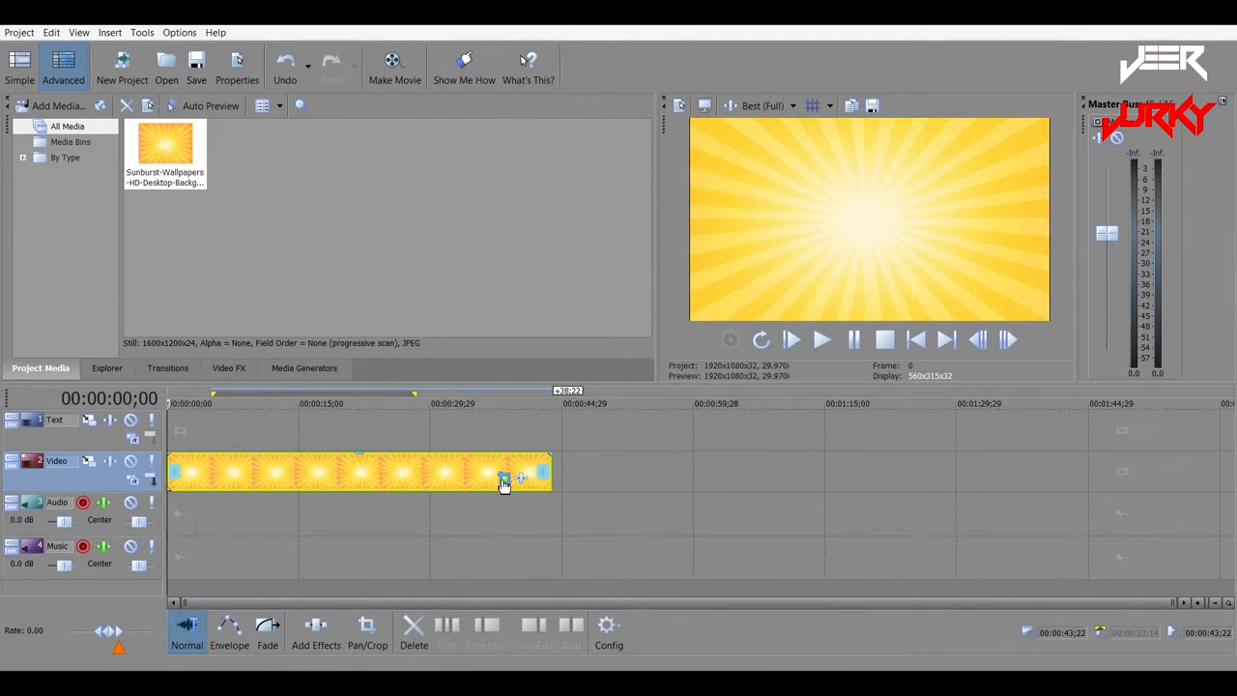
- Rotate the sunburst clip's crop box several turns at an end keyframe so it spins across the clip
{"action": "left_click", "coordinate": [522, 475]}
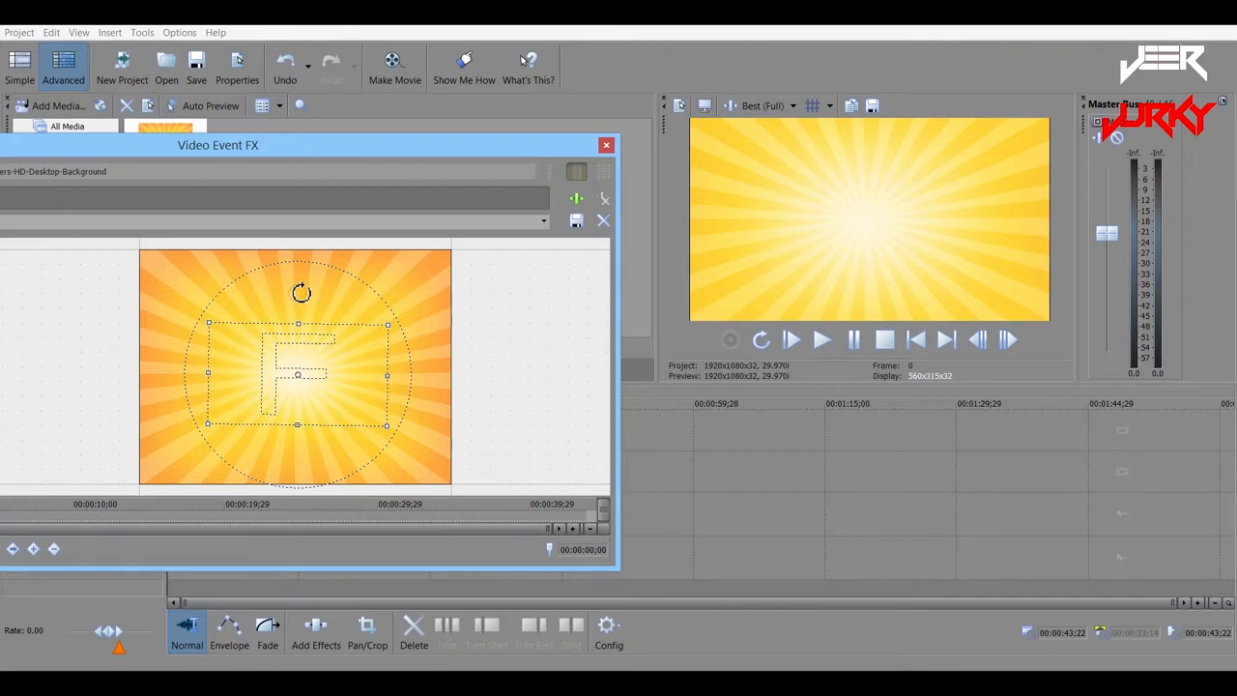
{"action": "left_click_drag", "start_coordinate": [302, 292], "coordinate": [235, 418]}
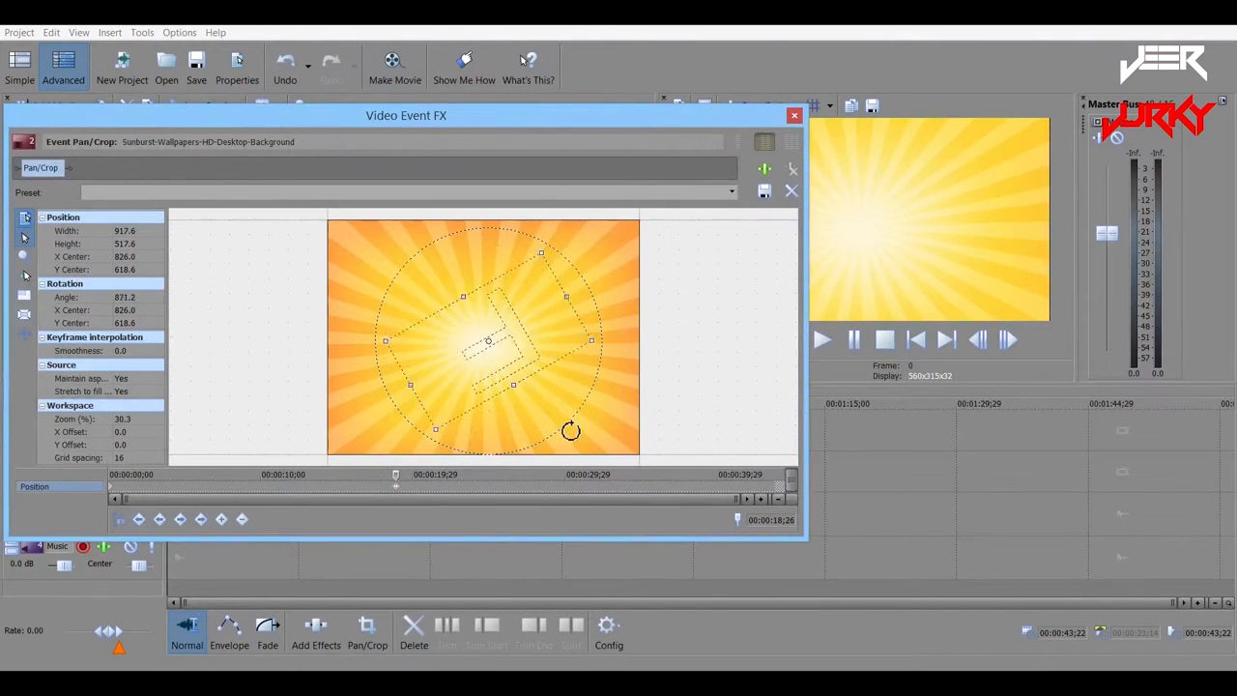
{"action": "left_click_drag", "start_coordinate": [570, 429], "coordinate": [468, 286]}
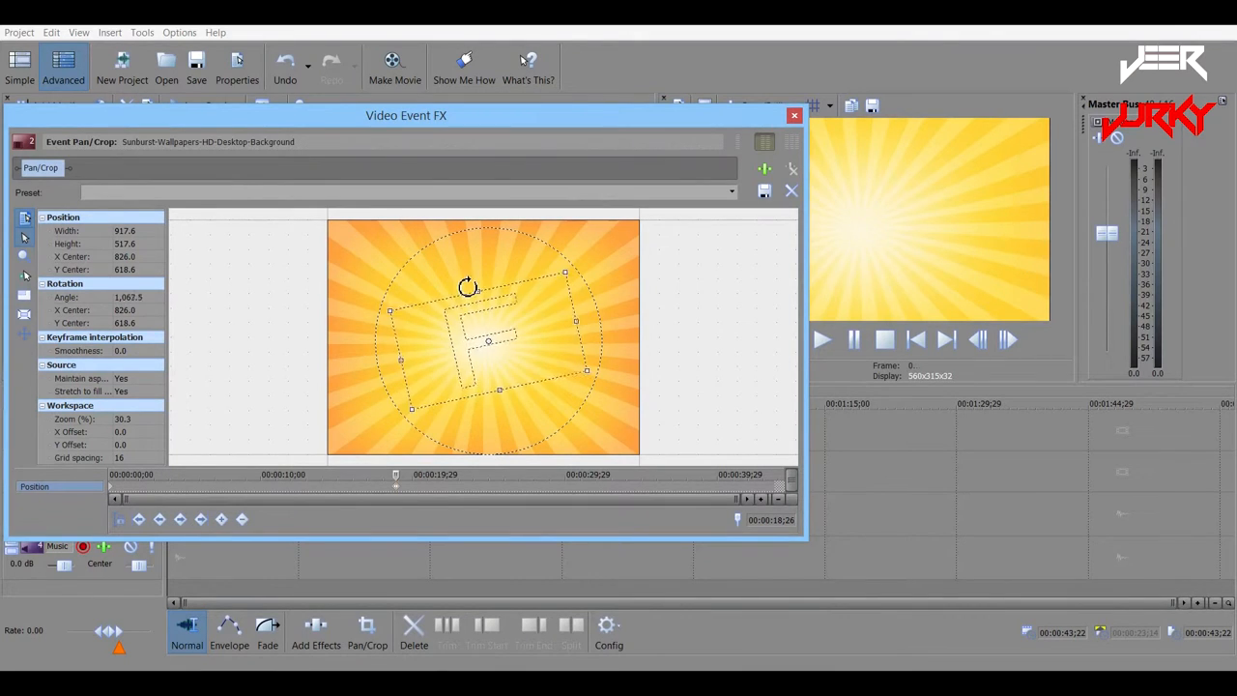
{"action": "left_click", "coordinate": [794, 116]}
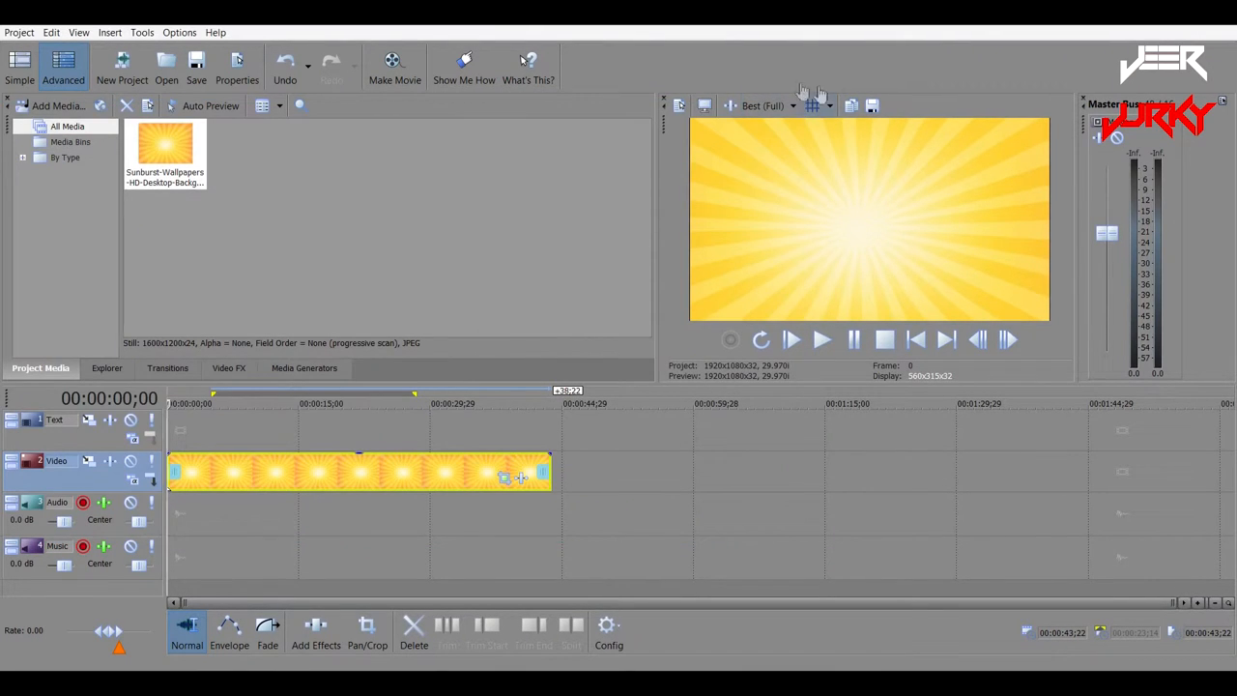
- Play the rotating sunburst and set preview quality to Preview > Half
{"action": "left_click", "coordinate": [821, 341]}
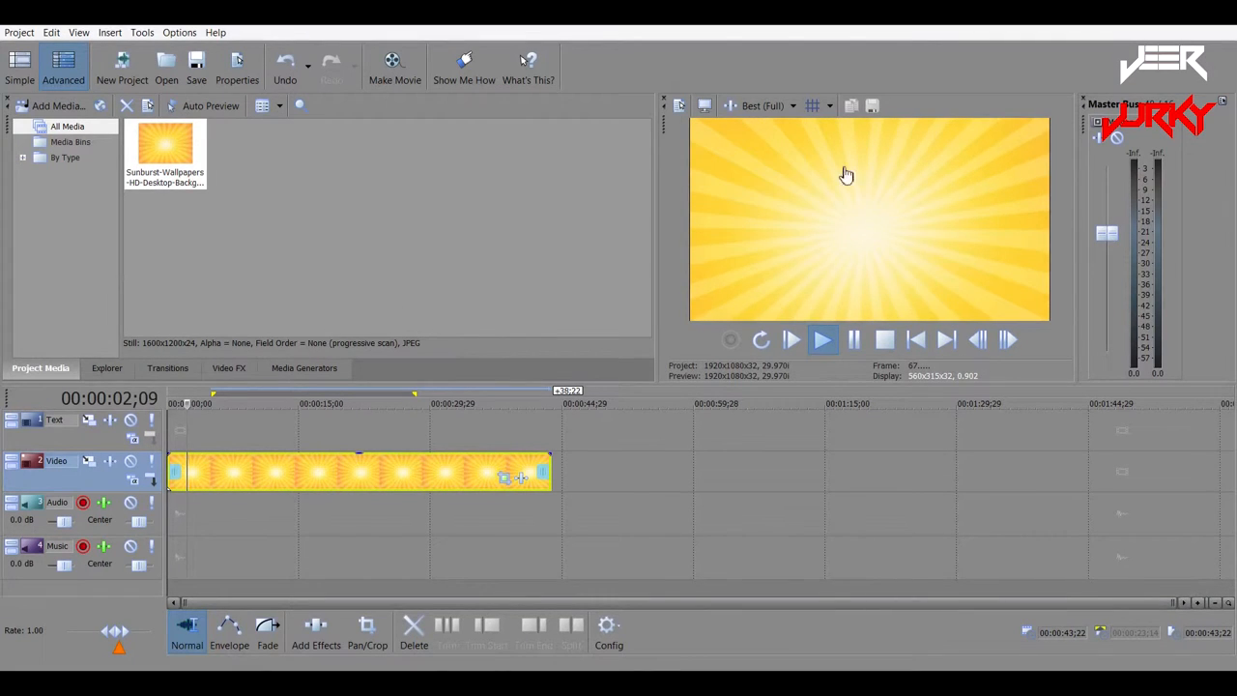
{"action": "left_click", "coordinate": [770, 105]}
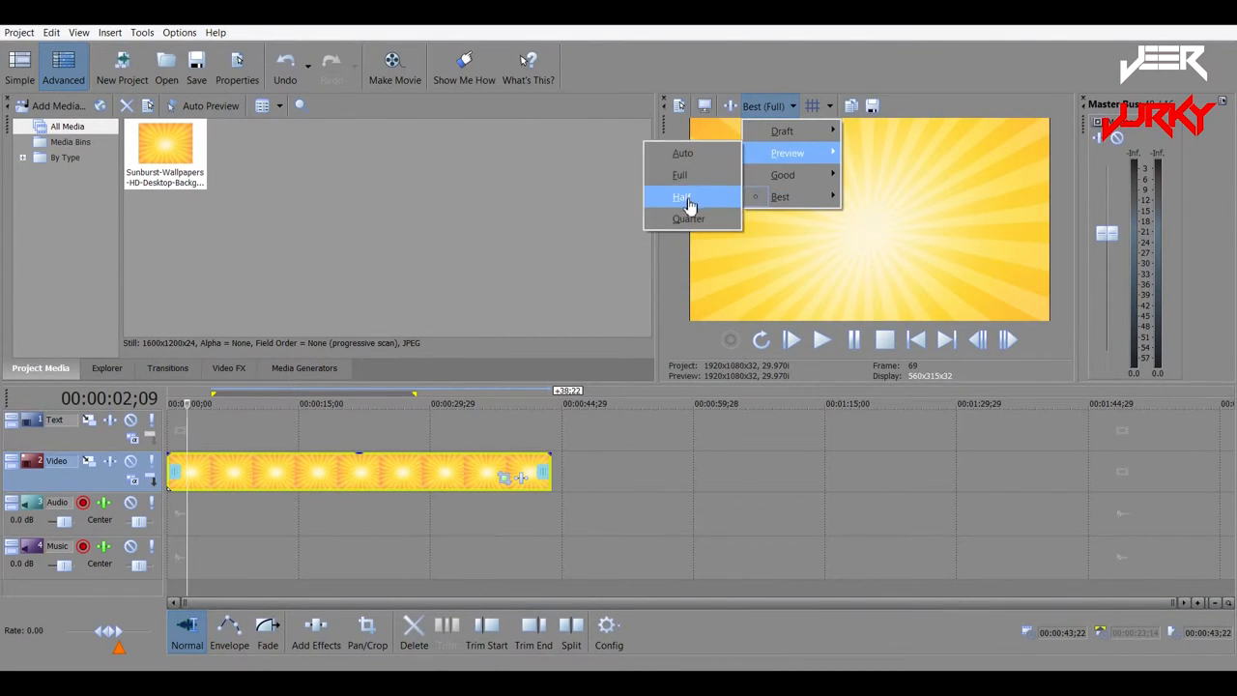
{"action": "left_click", "coordinate": [683, 197]}
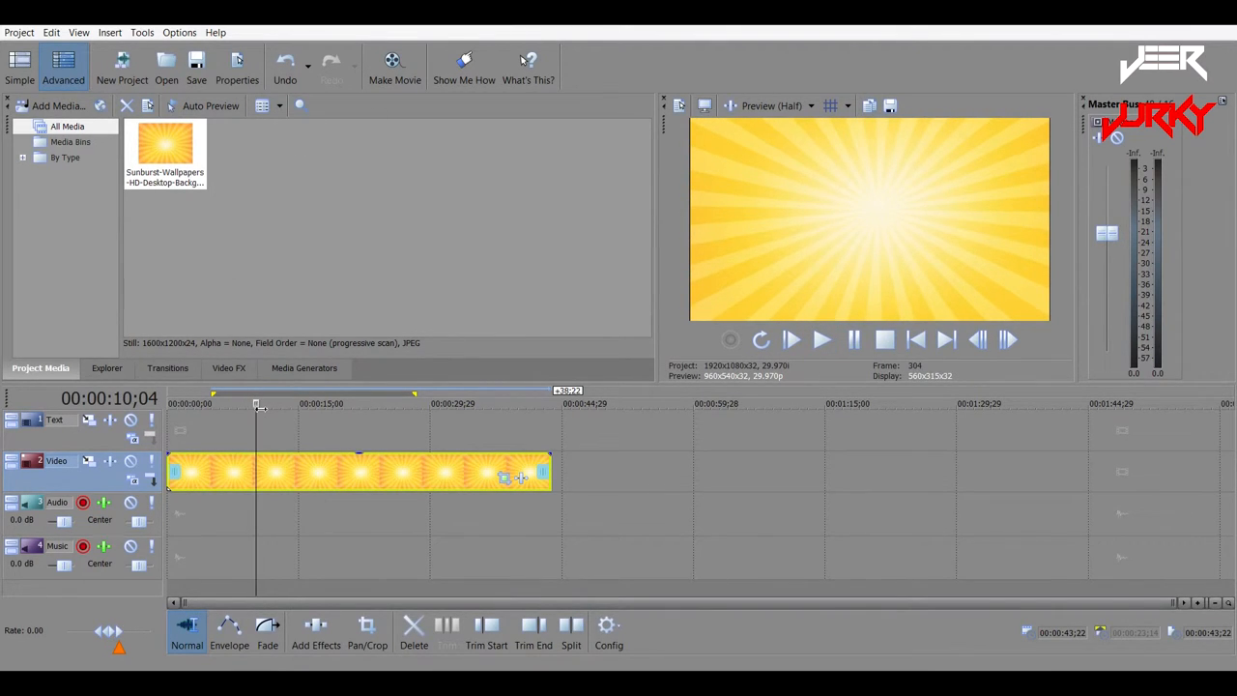
{"action": "mouse_move", "coordinate": [279, 418]}
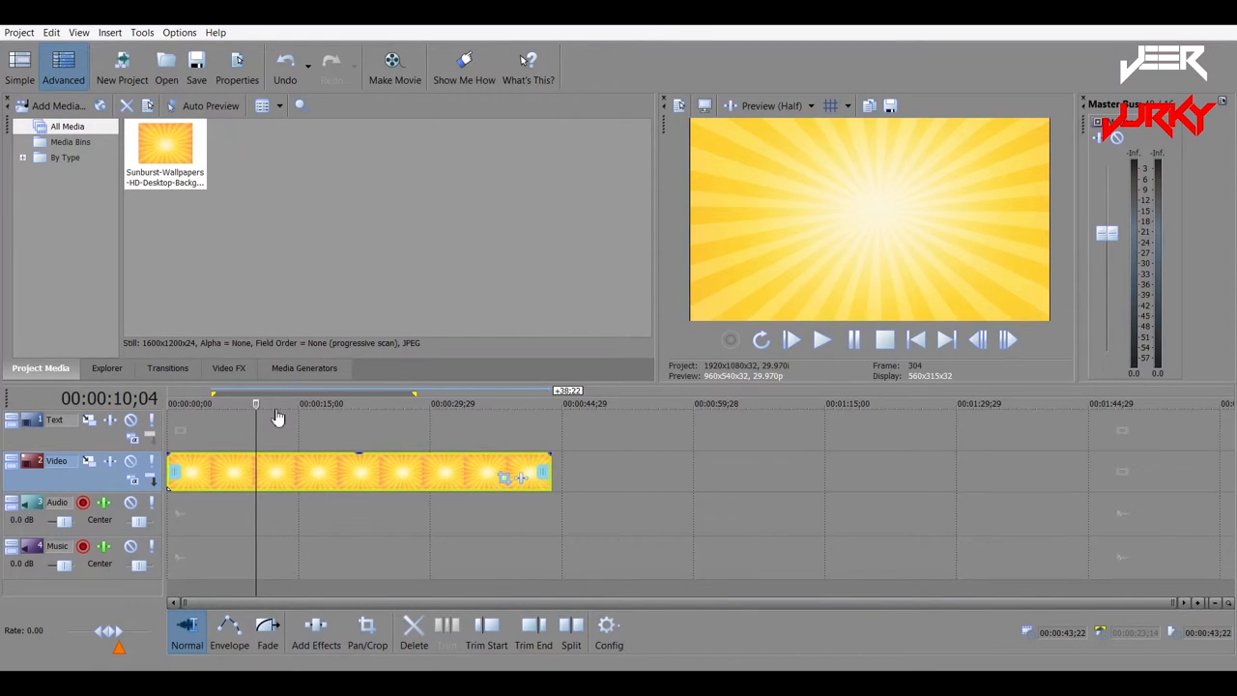